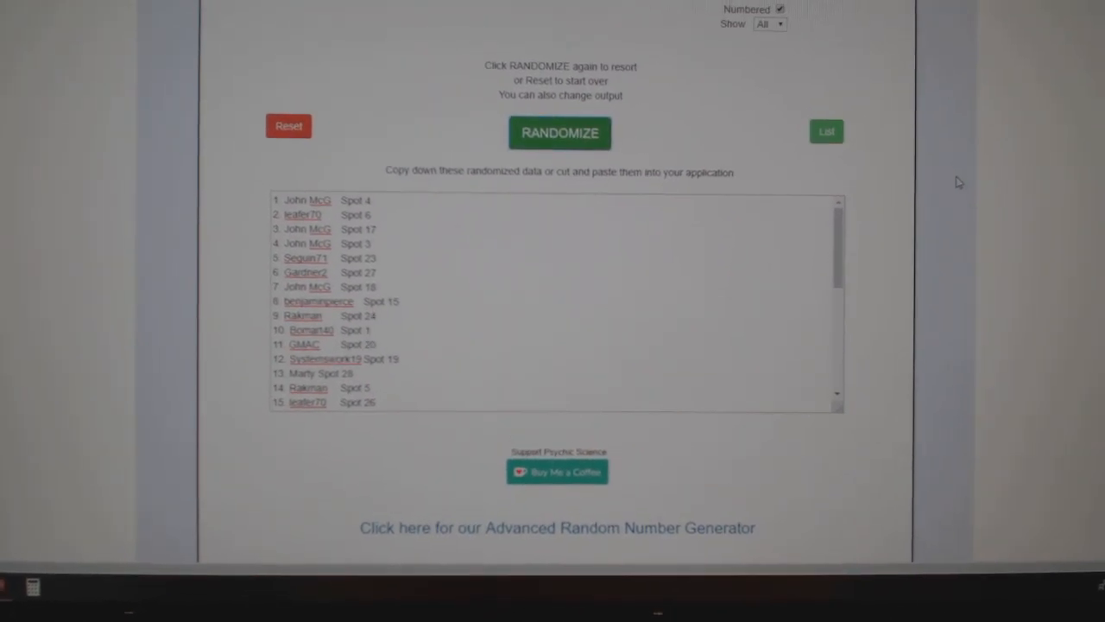
Randomize the NHL team list, producing an order beginning Ottawa, Buffalo, Carolina.
left_click(560, 132)
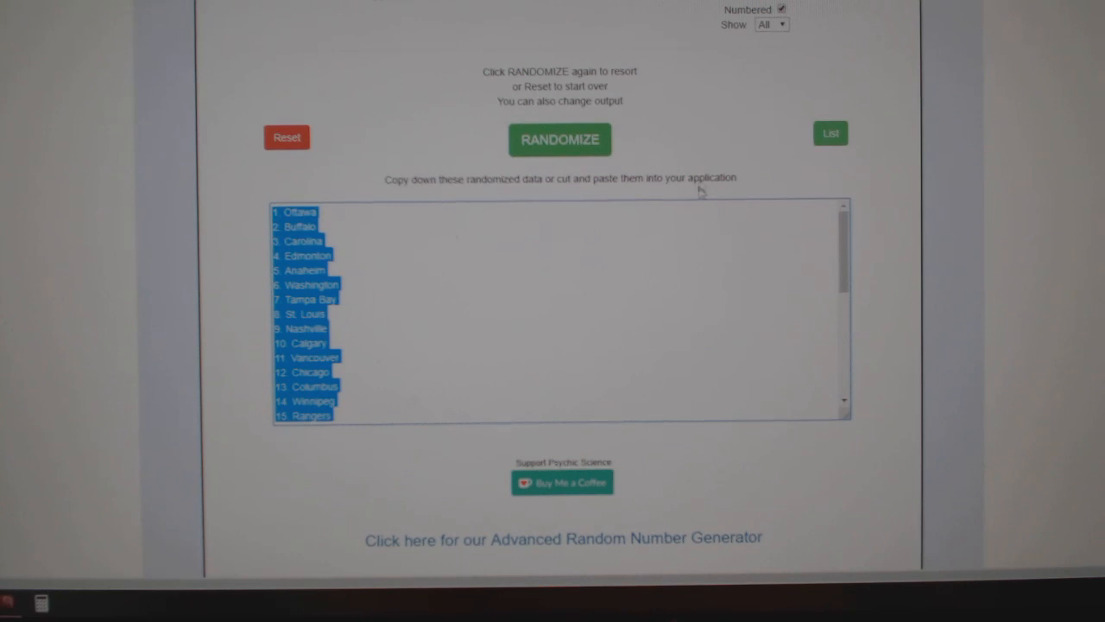
left_click(560, 139)
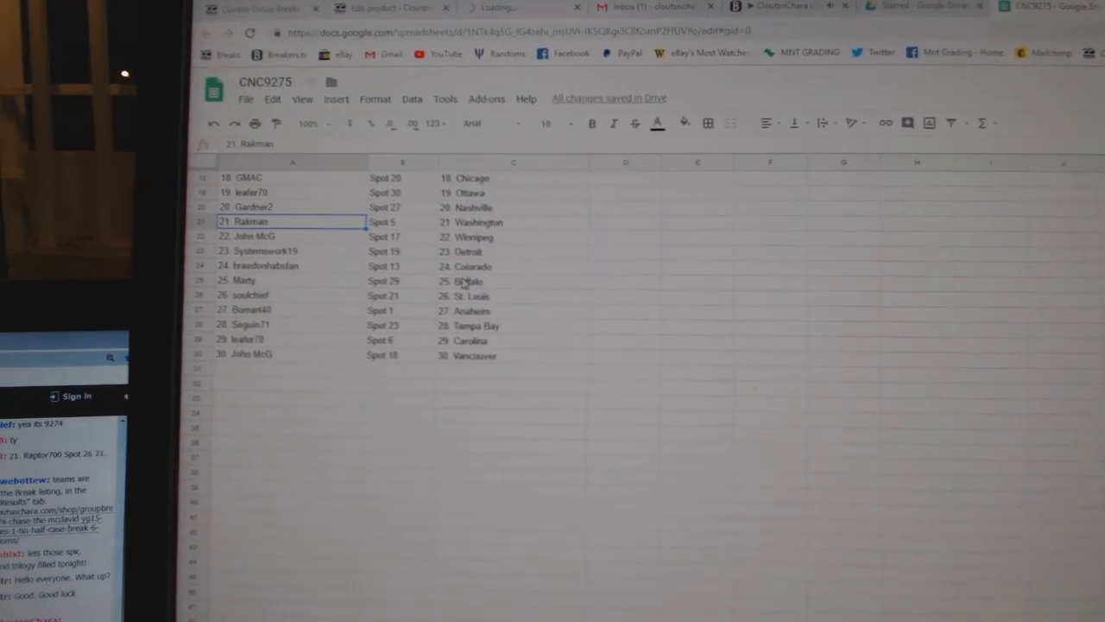
Scroll down the CNC9275 sheet to verify all 30 name, spot and team rows.
scroll("down", 3)
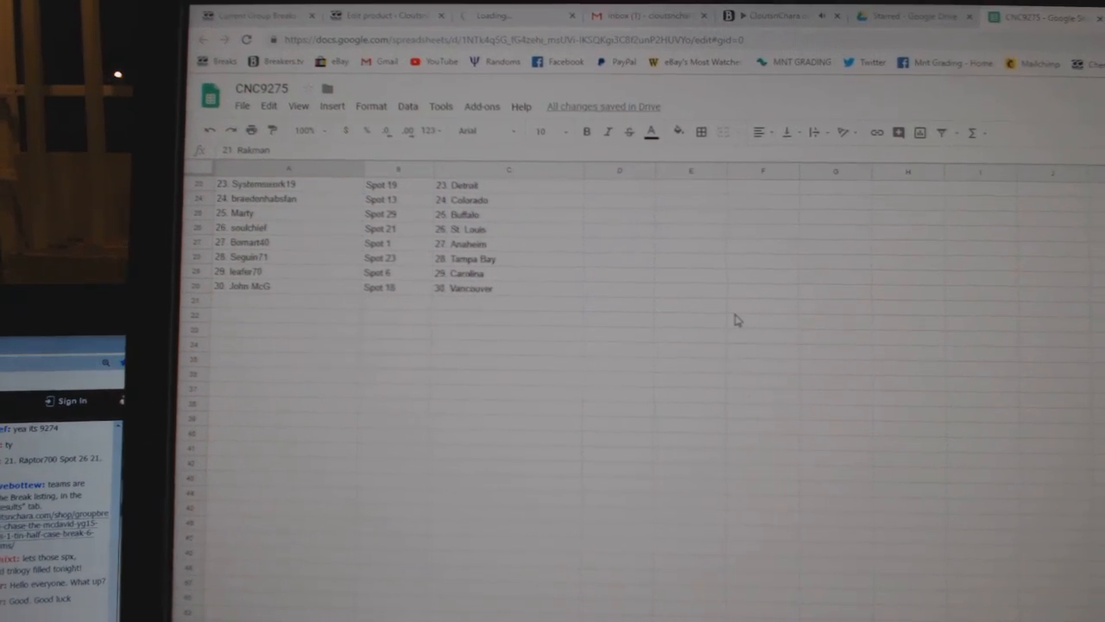